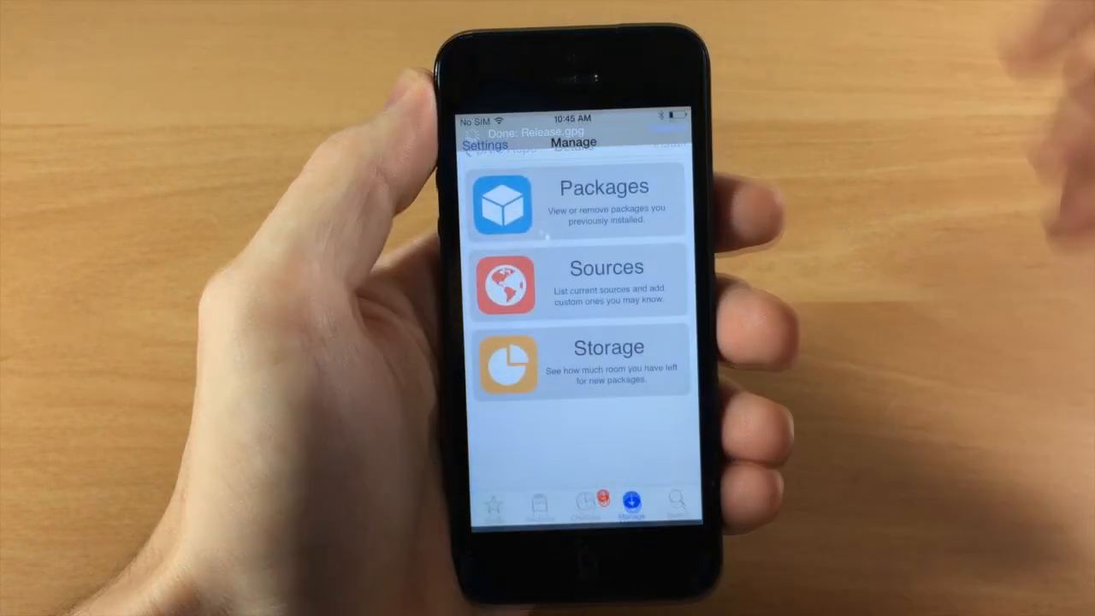
left_click(581, 283)
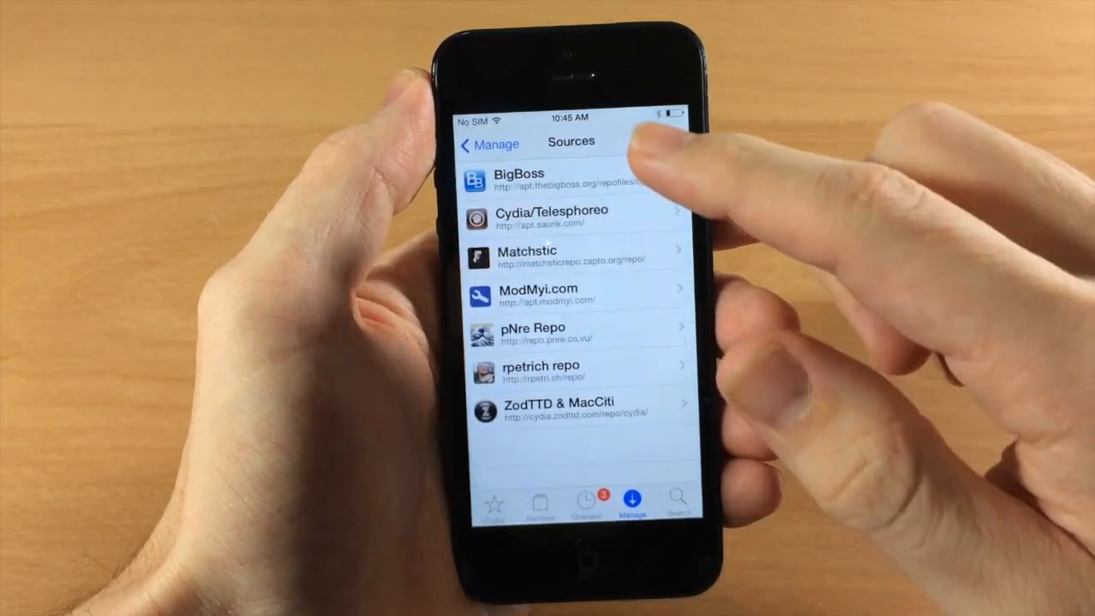
left_click(469, 146)
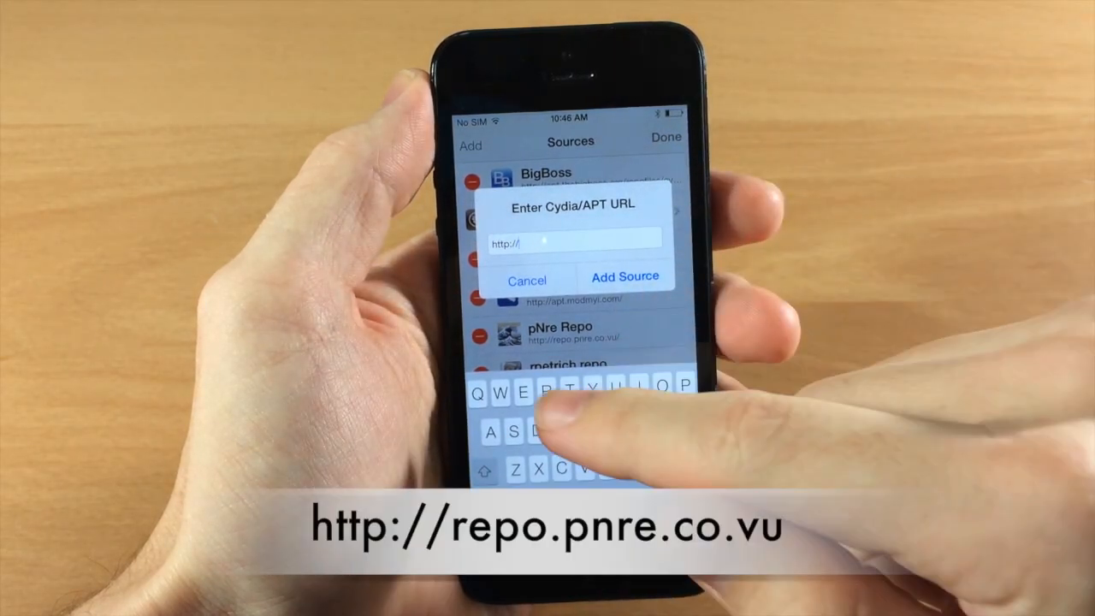
type("repo.")
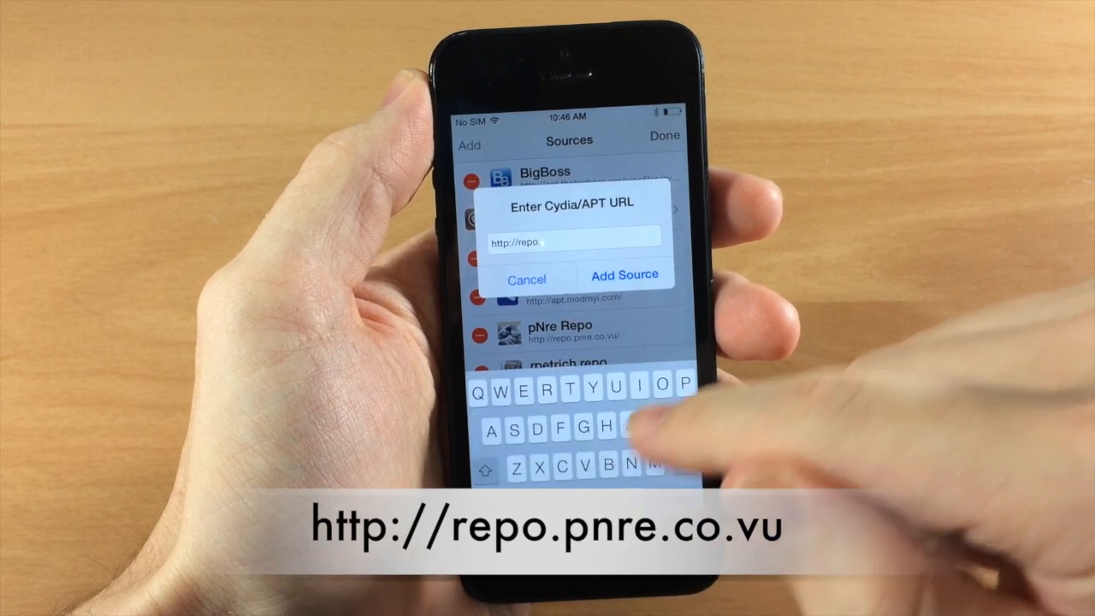
type("pnre.co")
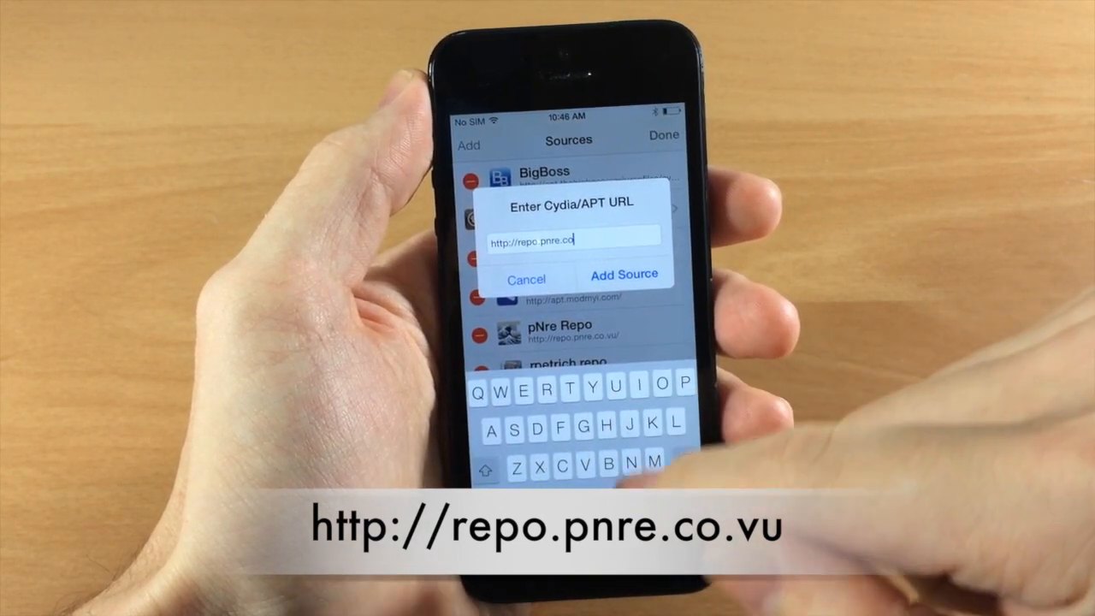
type(".vu")
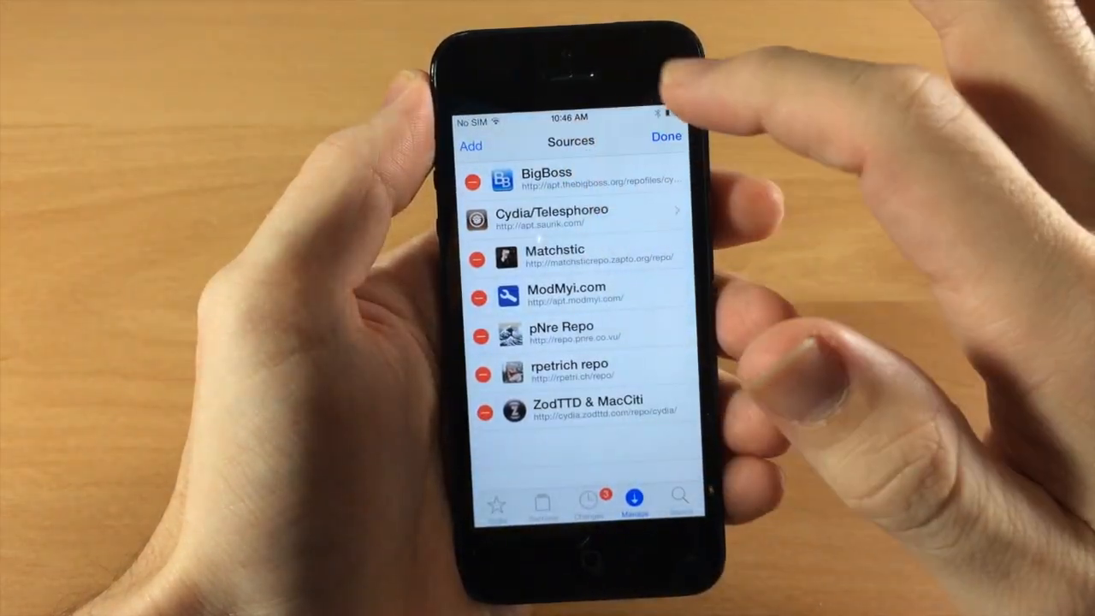
- Install and confirm the StatusBarFix2 tweak from the pNre Repo package list
left_click(562, 332)
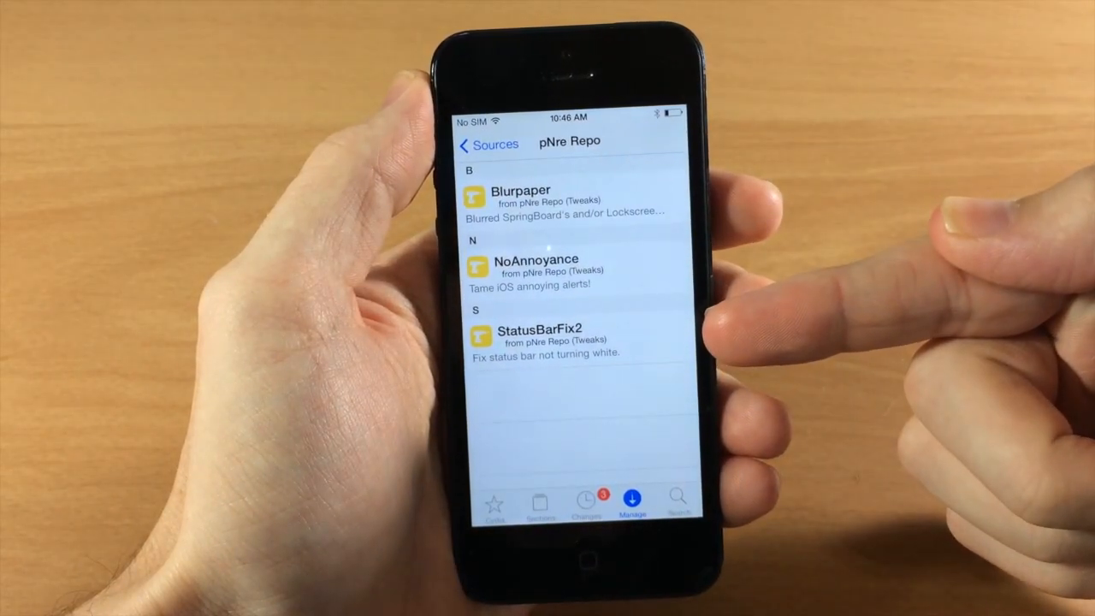
left_click(544, 340)
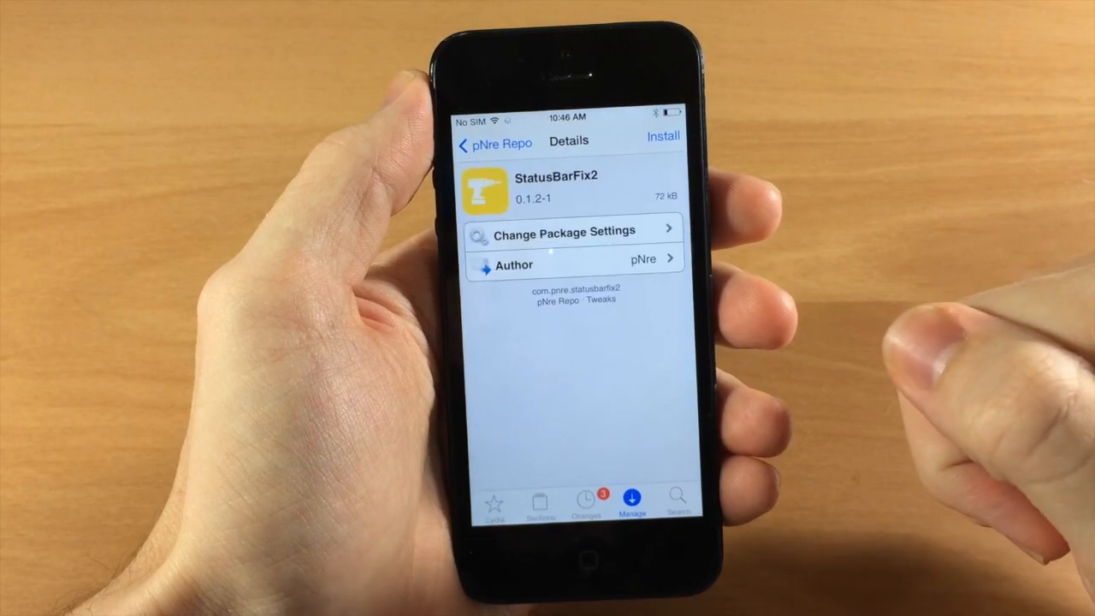
left_click(663, 136)
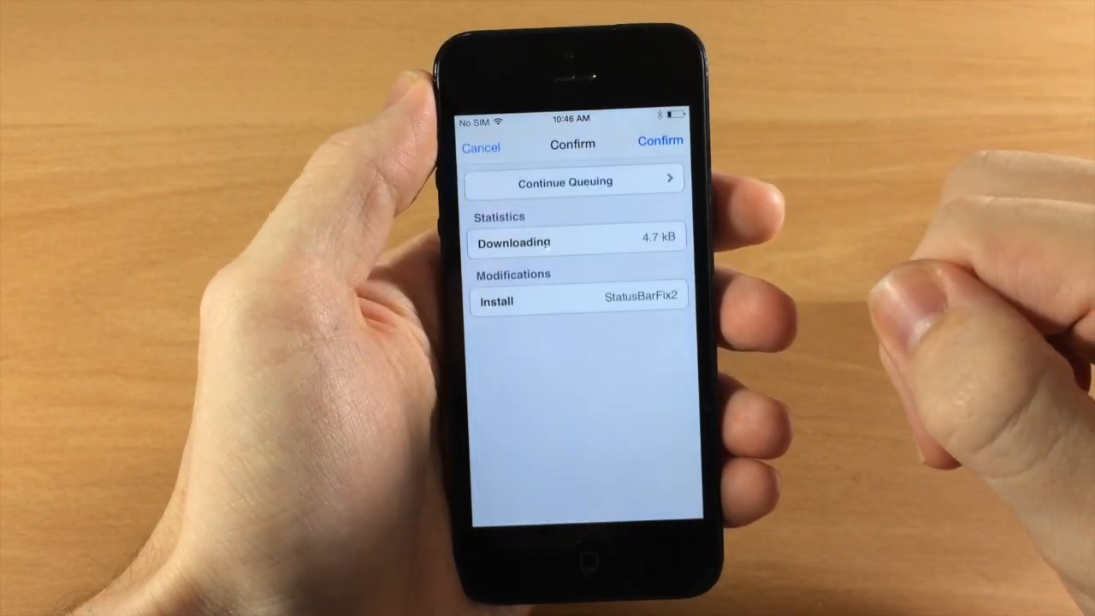
left_click(660, 141)
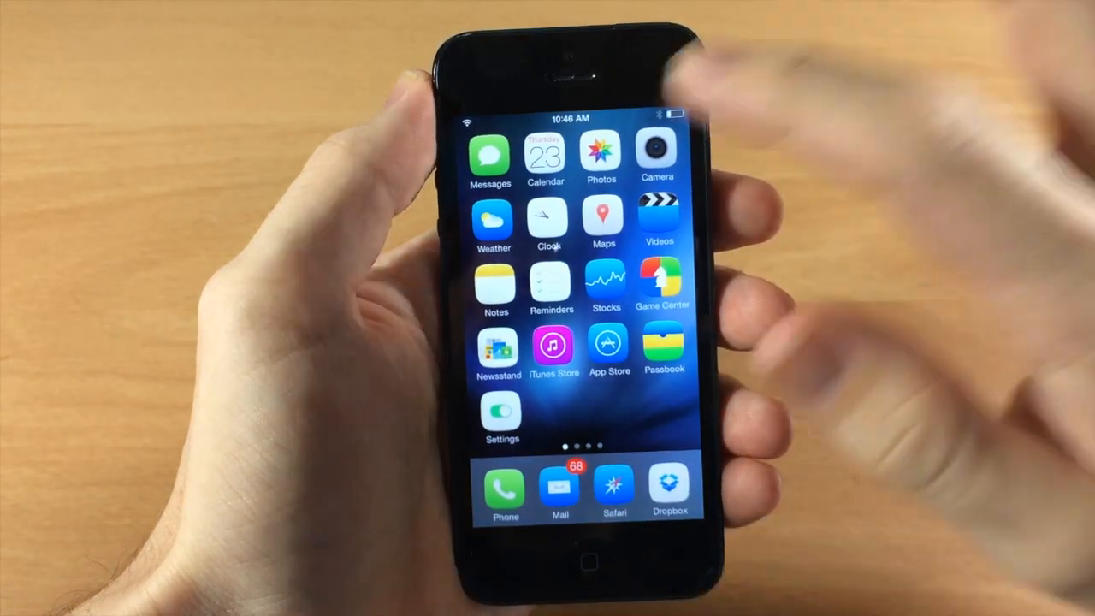
left_click(602, 158)
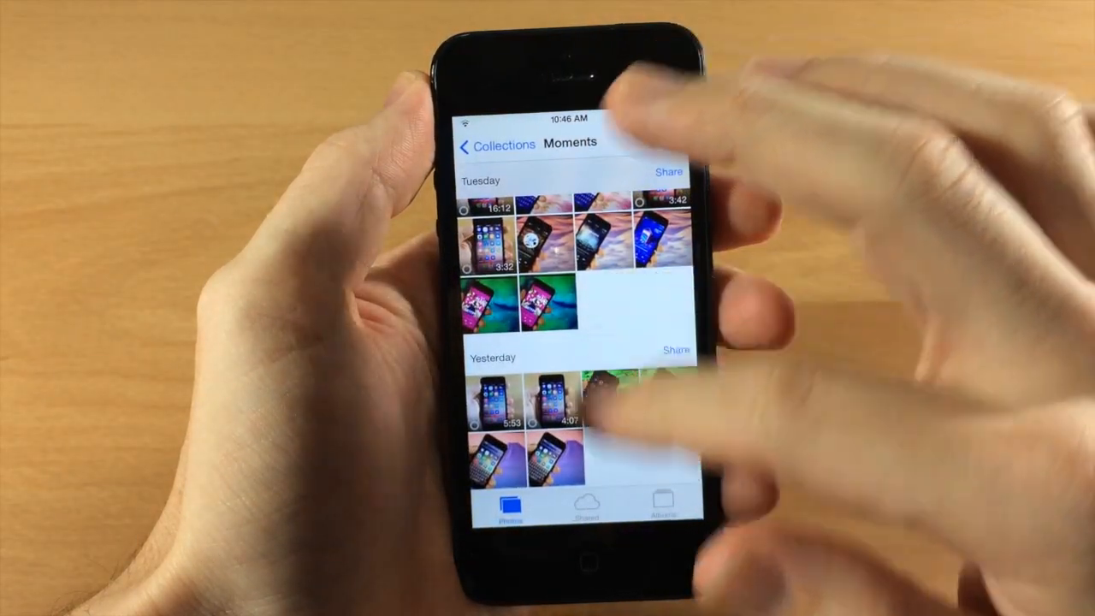
left_click(591, 394)
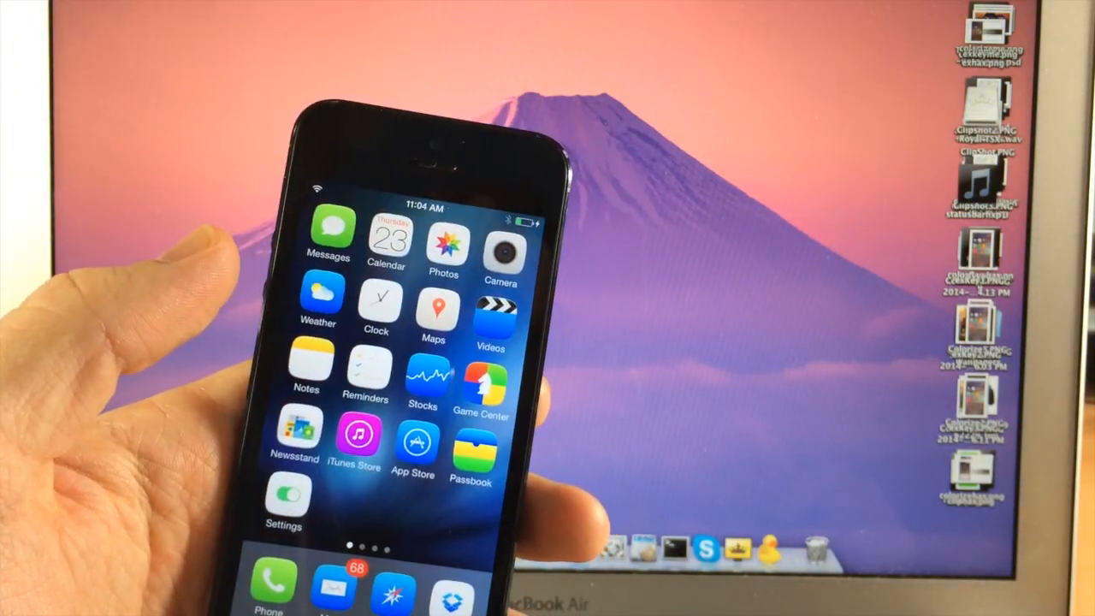
- Swipe to the second home screen page showing Cydia and iFile
left_click(420, 380)
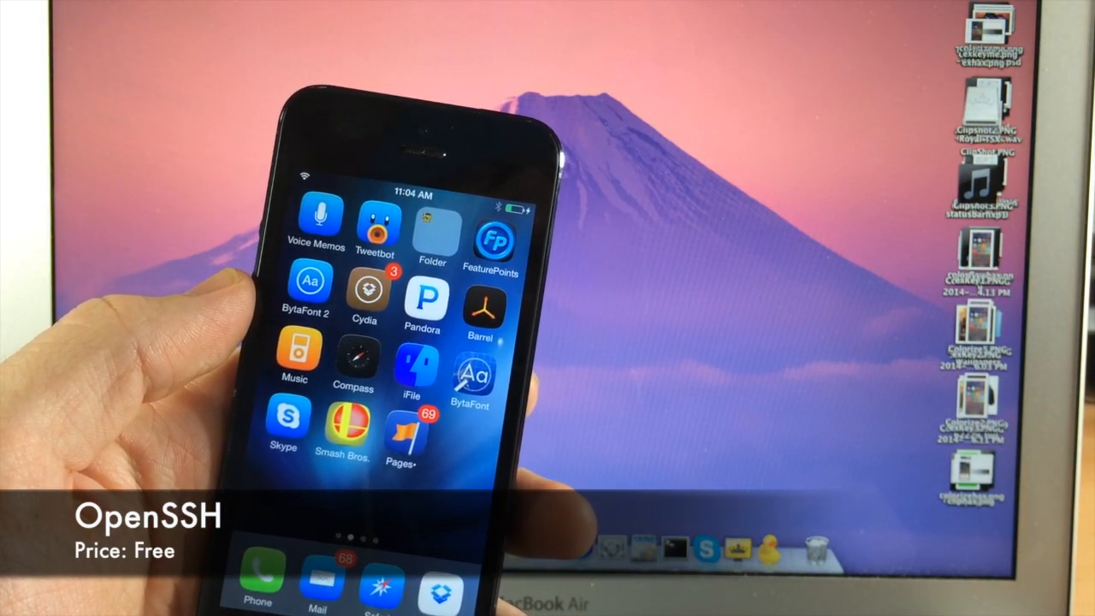
scroll("left", 3)
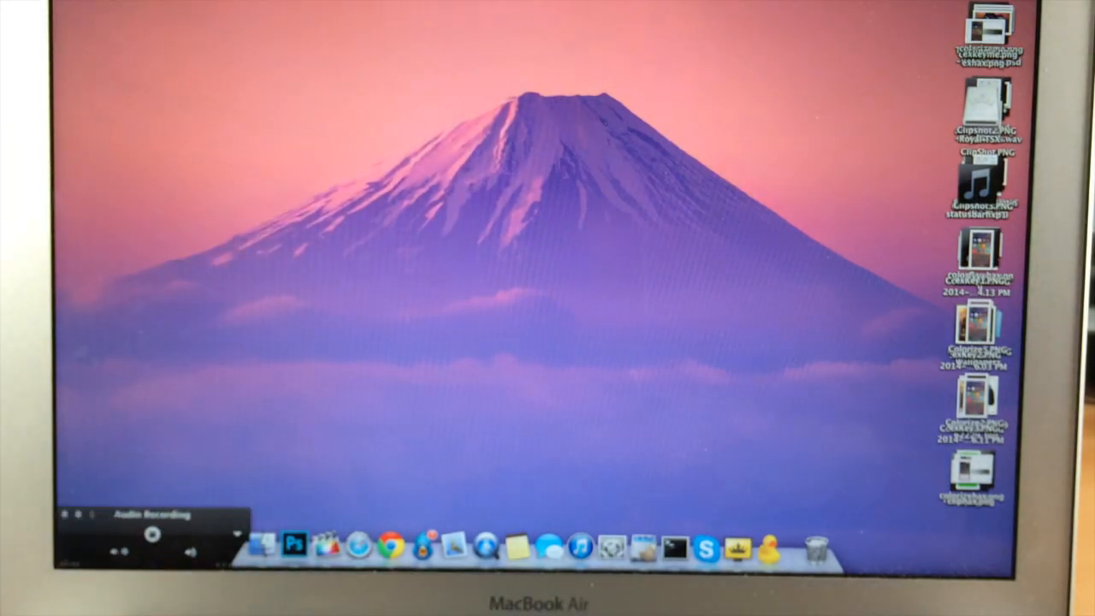
- Search Spotlight for 'terminal' and launch the Terminal app
type("terminal")
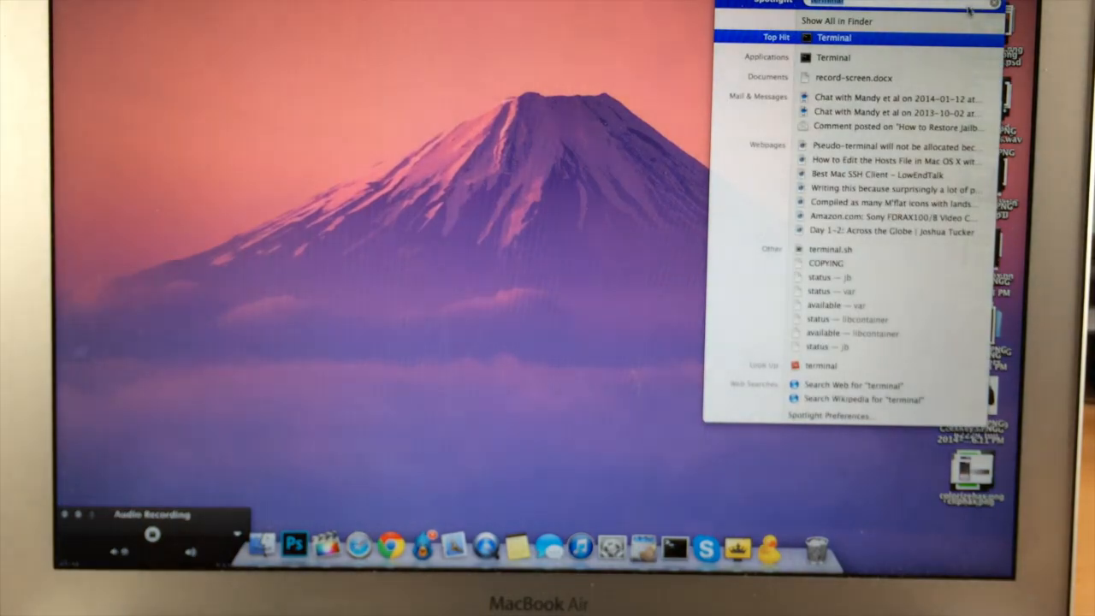
left_click(833, 37)
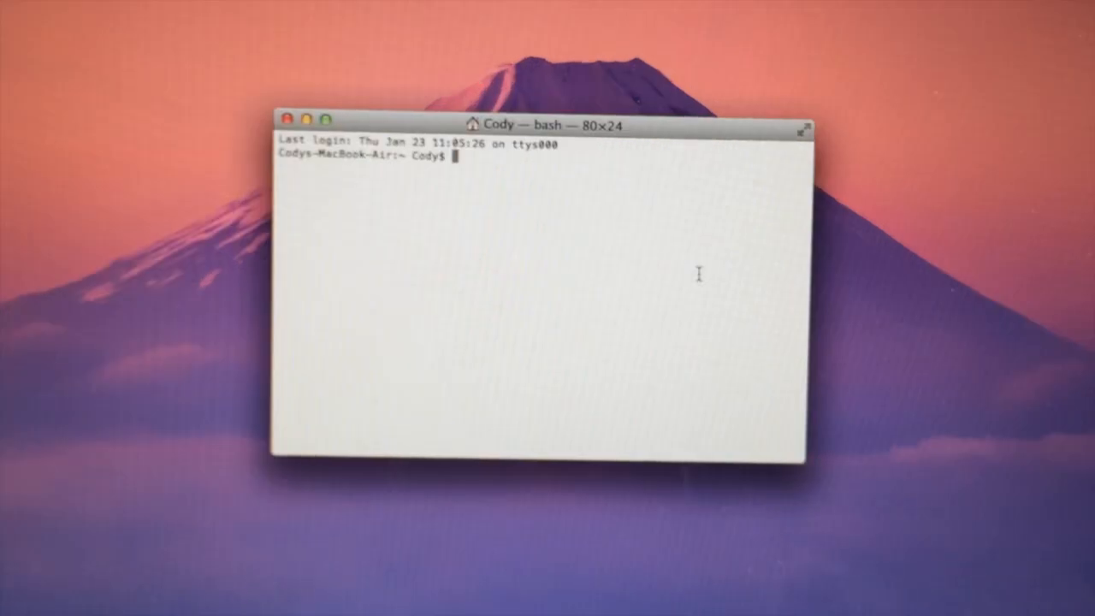
type("ssh root")
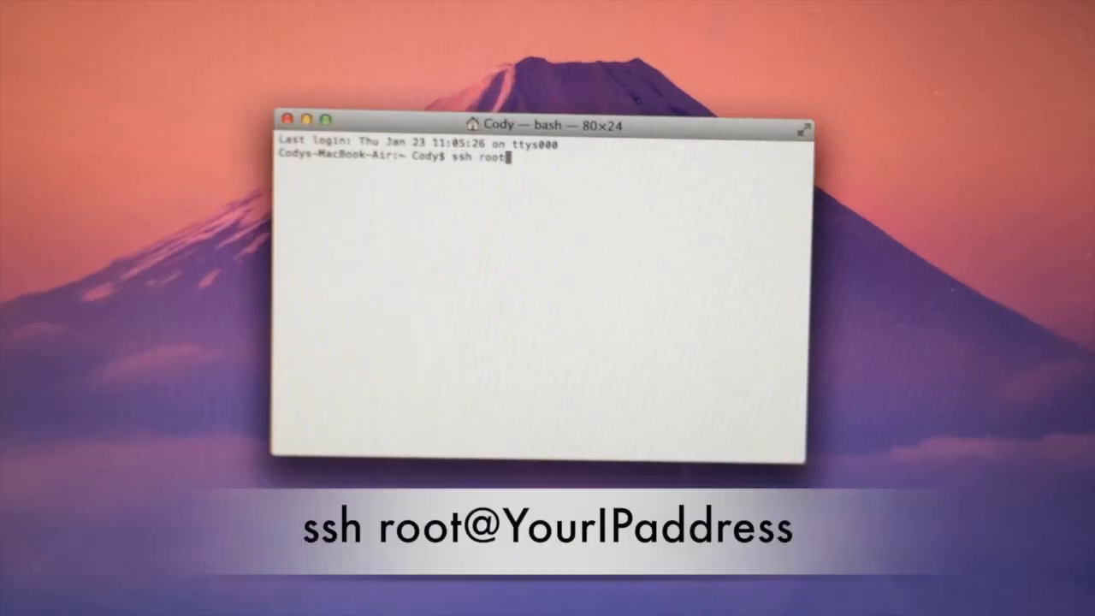
type("@")
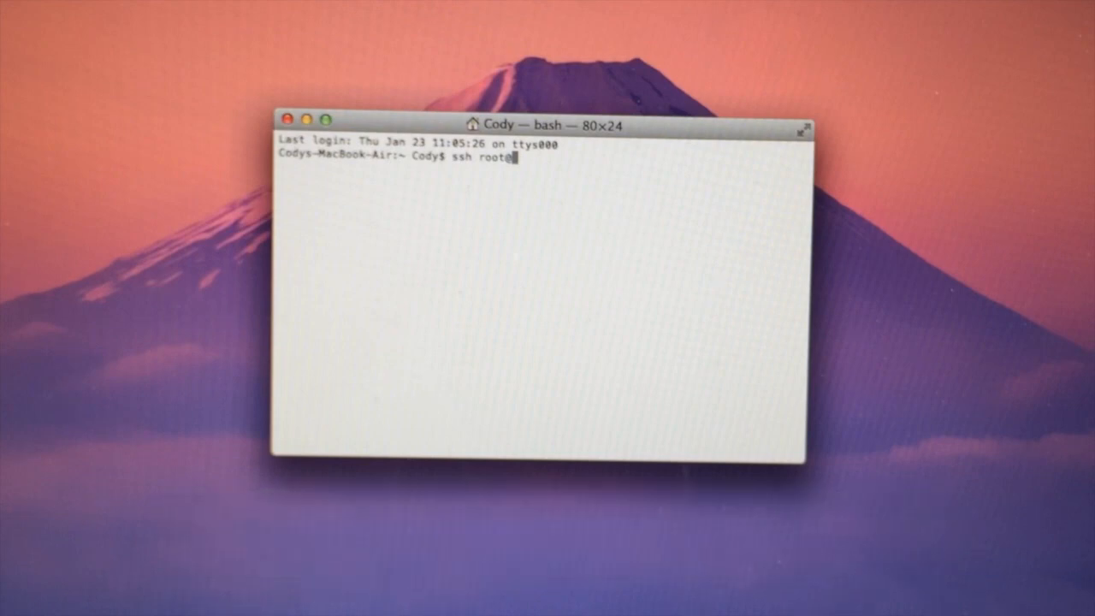
type("@192.168")
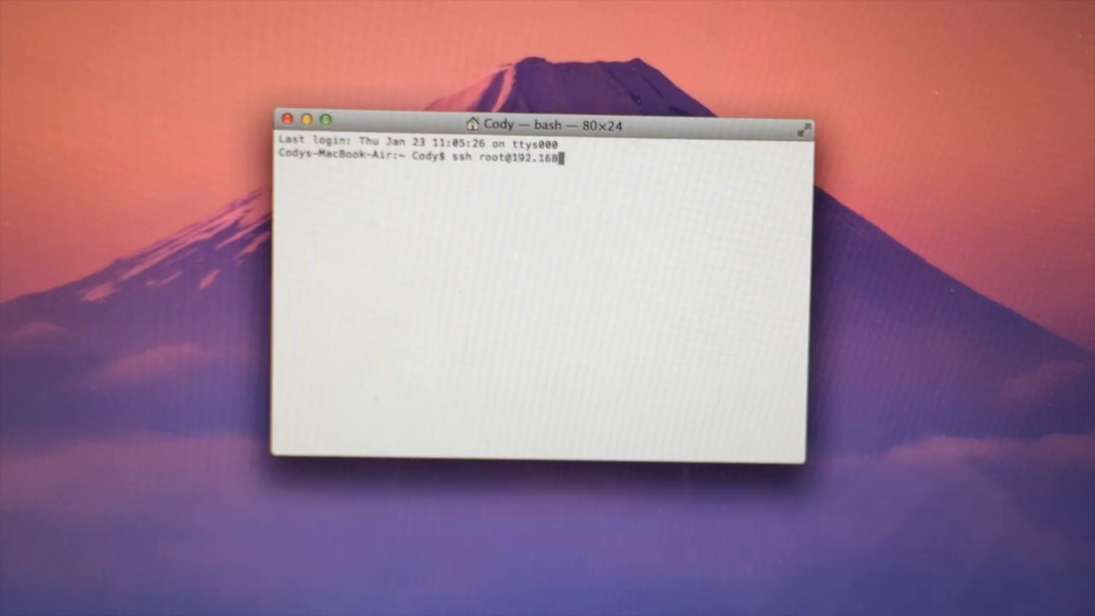
type(".1.9")
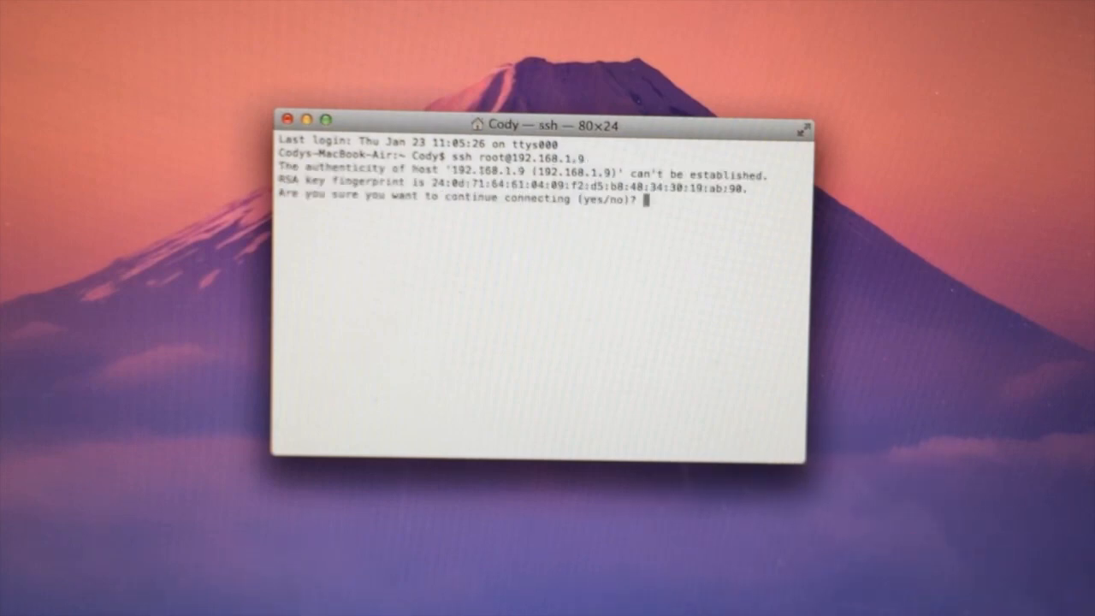
type("yes")
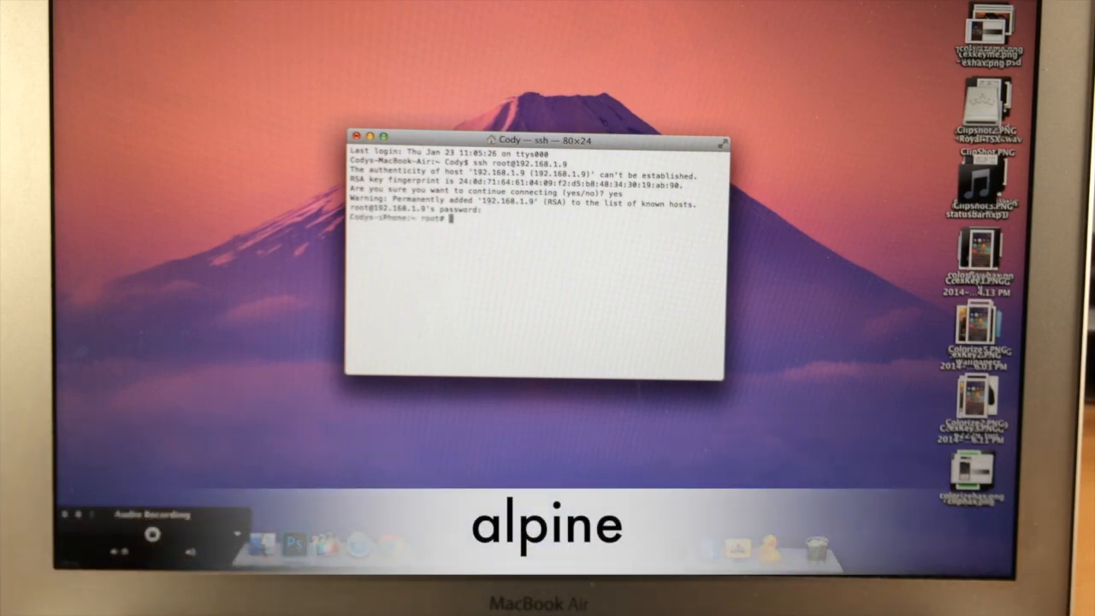
- Try 'kill -9 Stocks', then enter 'killall -9 Stocks' at the root prompt
type("kill -9 Stocks")
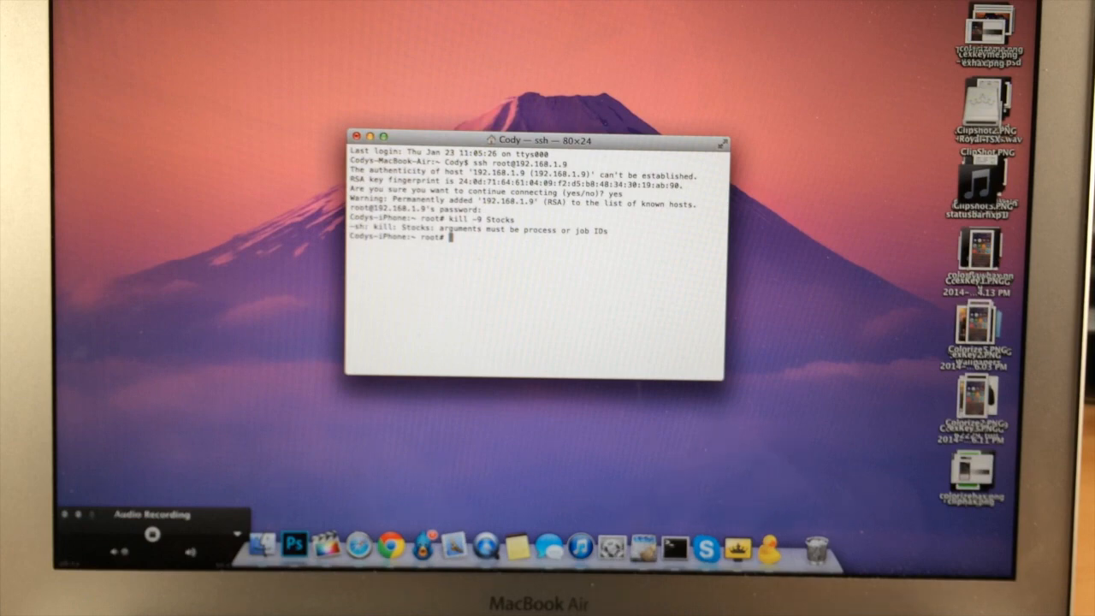
type("killall")
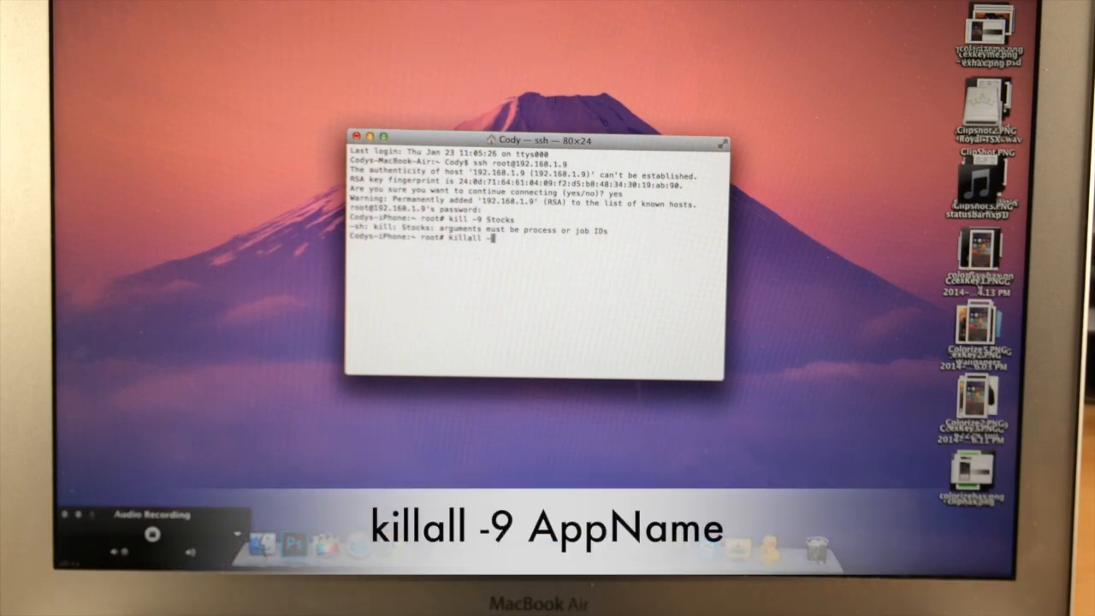
type("-9 Stocks")
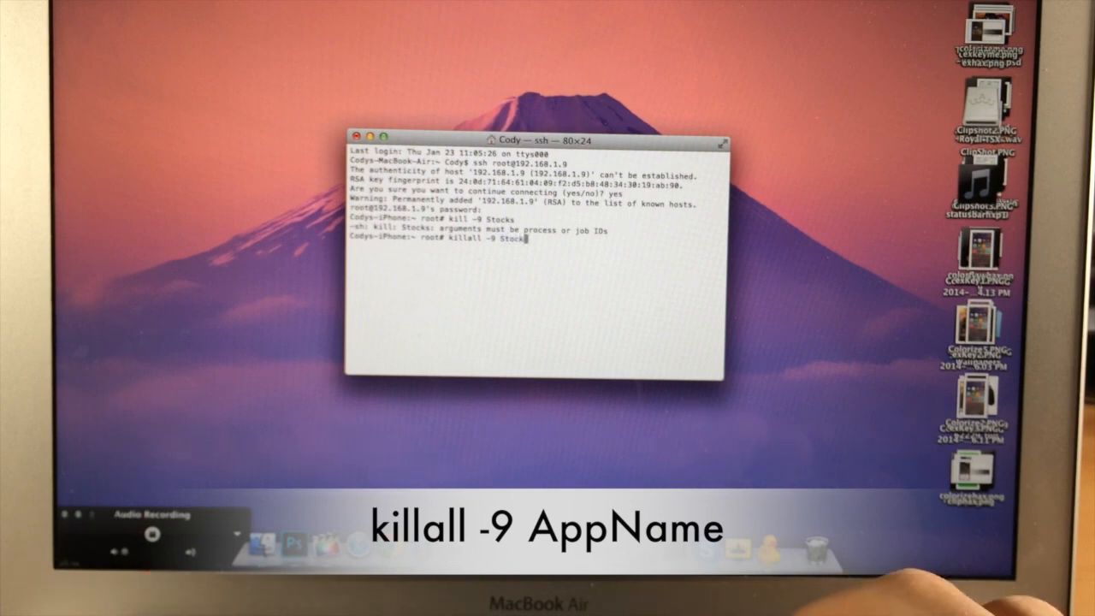